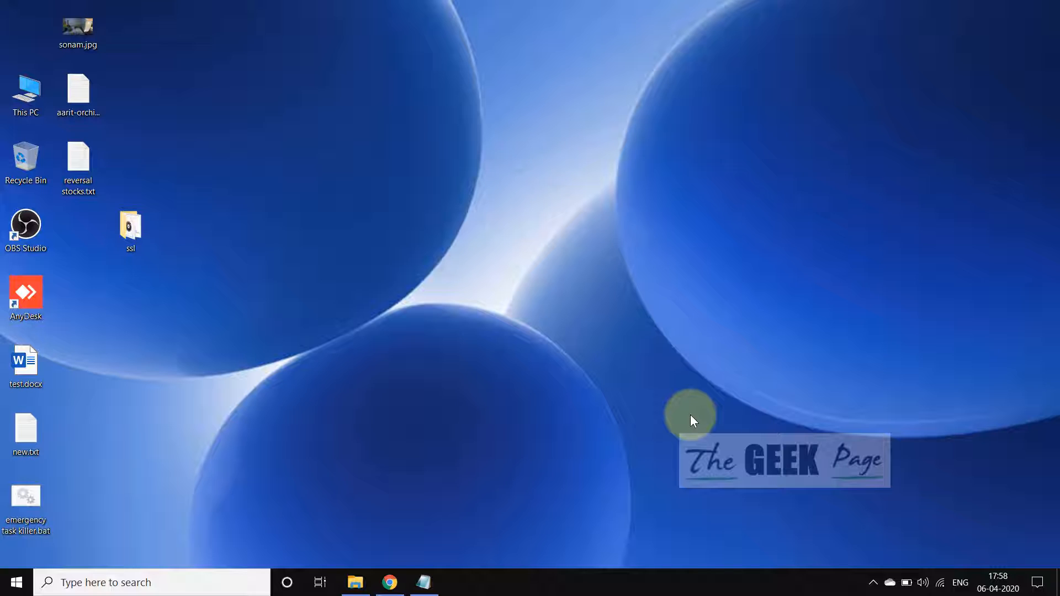
mouse_move(338, 419)
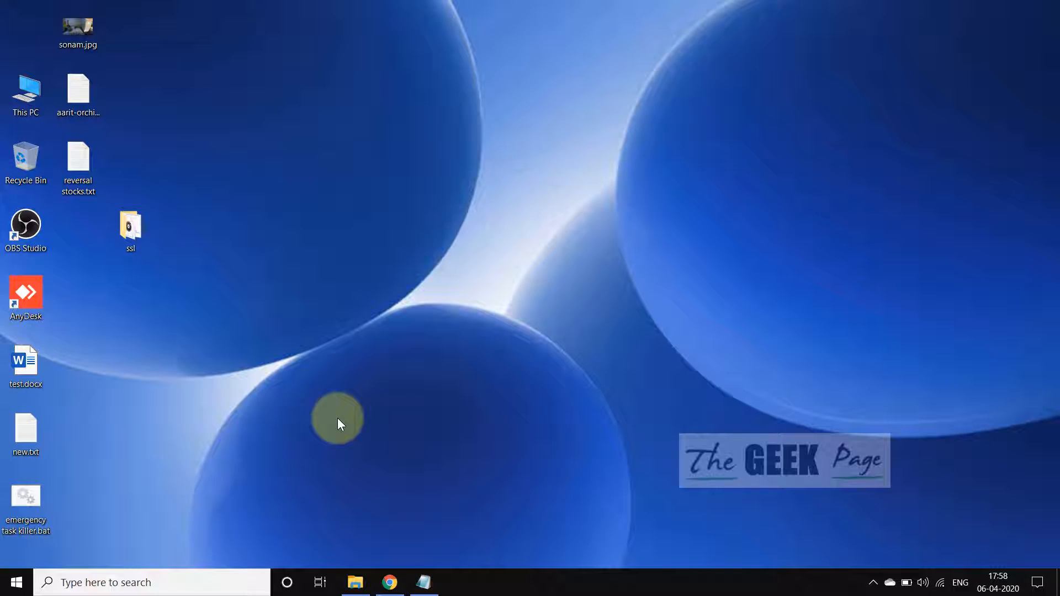
mouse_move(308, 413)
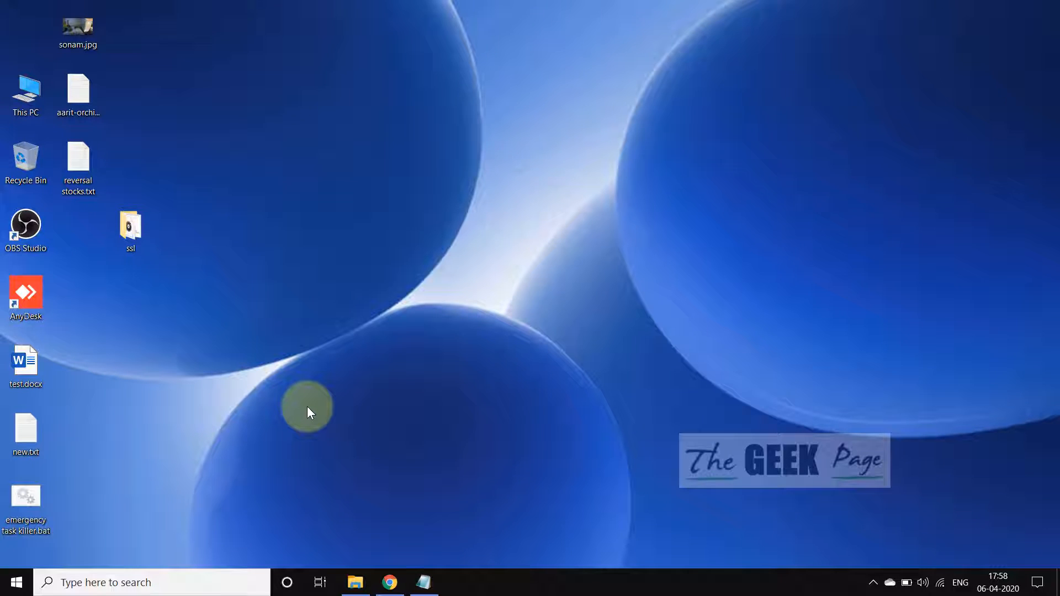
mouse_move(240, 377)
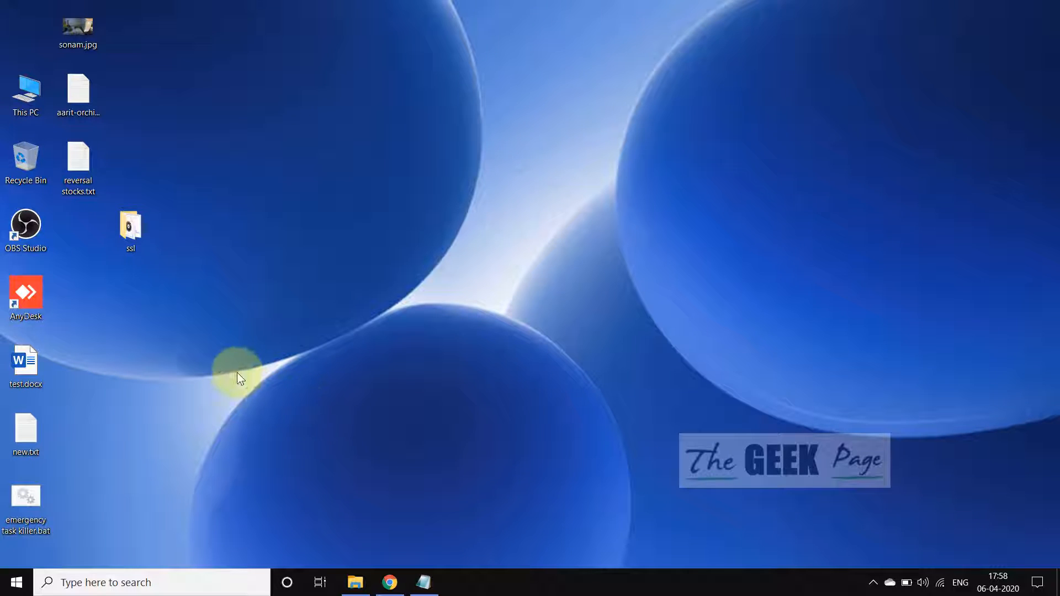
Open the ssl folder, view letsencrypt's properties (19 files, 15 folders), and copy its location
left_click(130, 230)
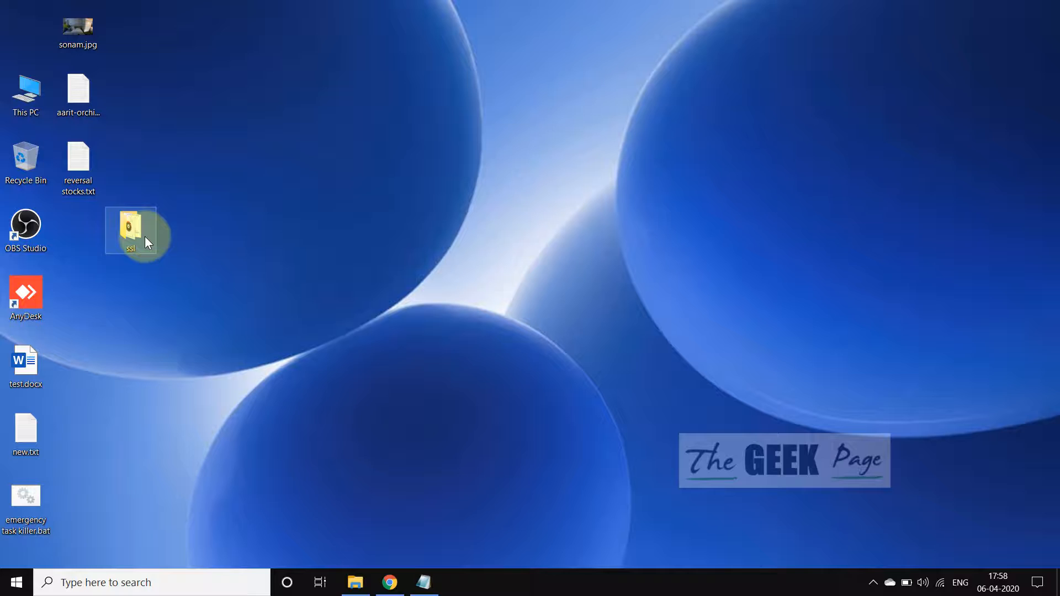
double_click(130, 229)
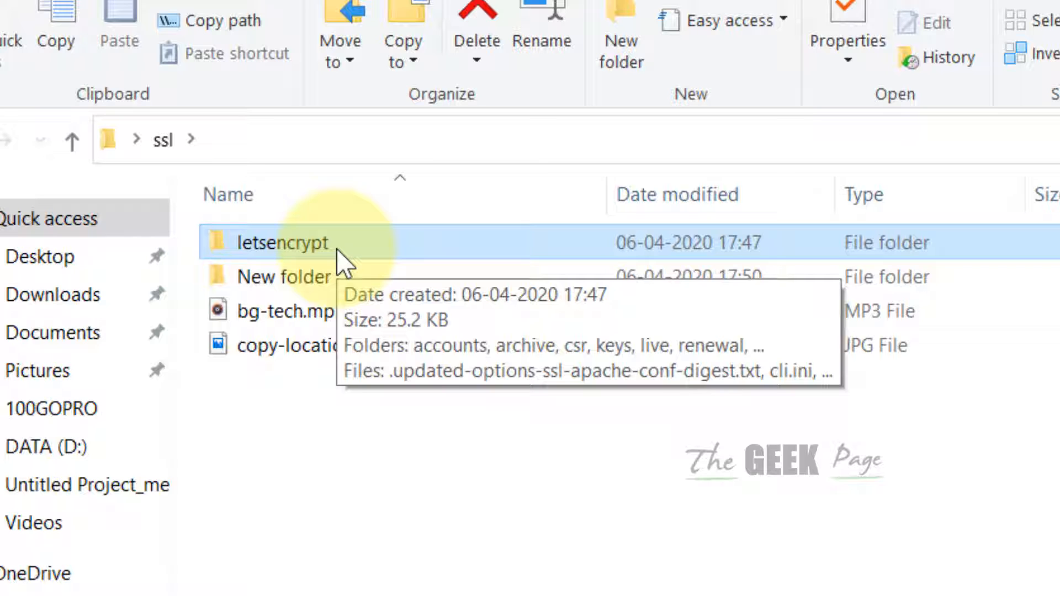
mouse_move(253, 287)
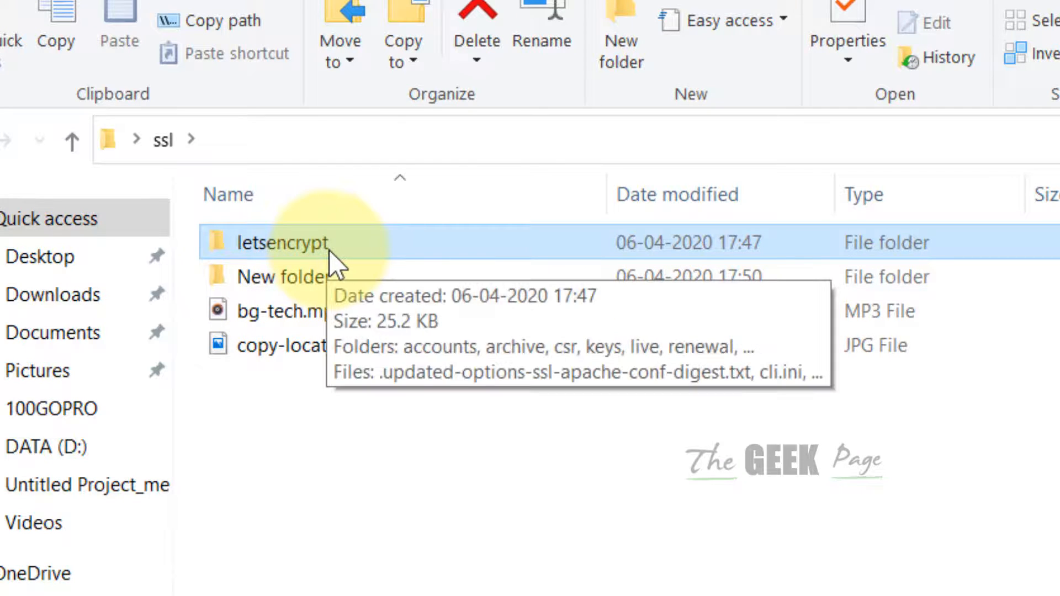
right_click(280, 243)
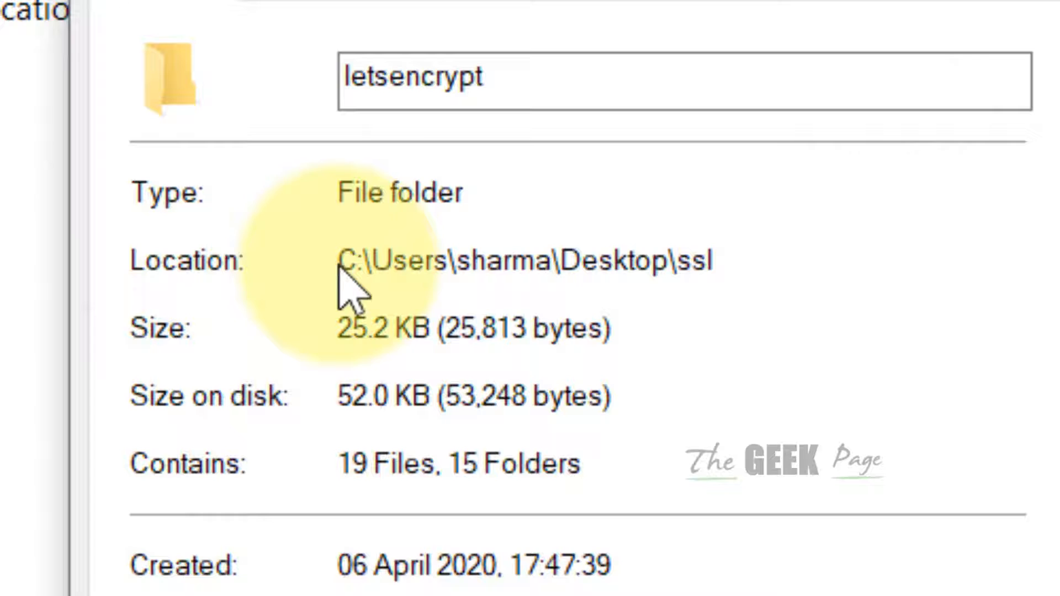
right_click(521, 261)
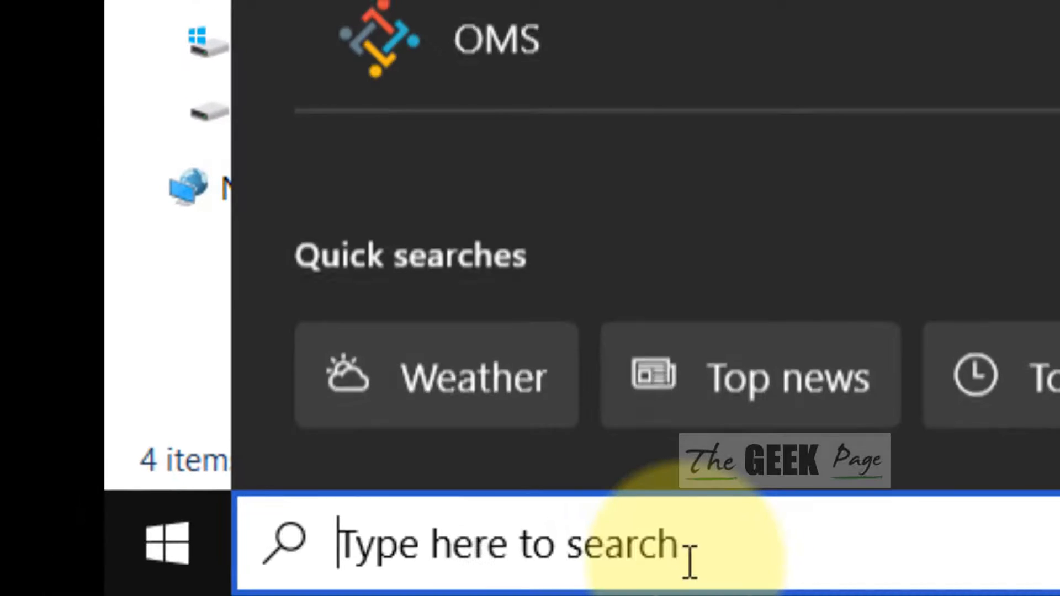
Search for cmd and run Command Prompt as administrator
type("cmd")
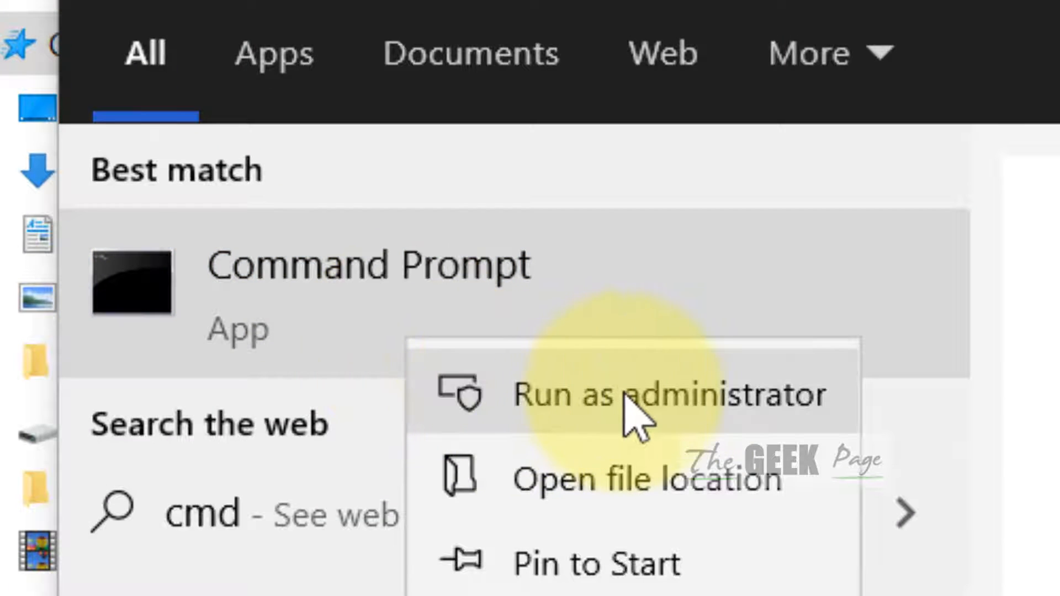
left_click(645, 477)
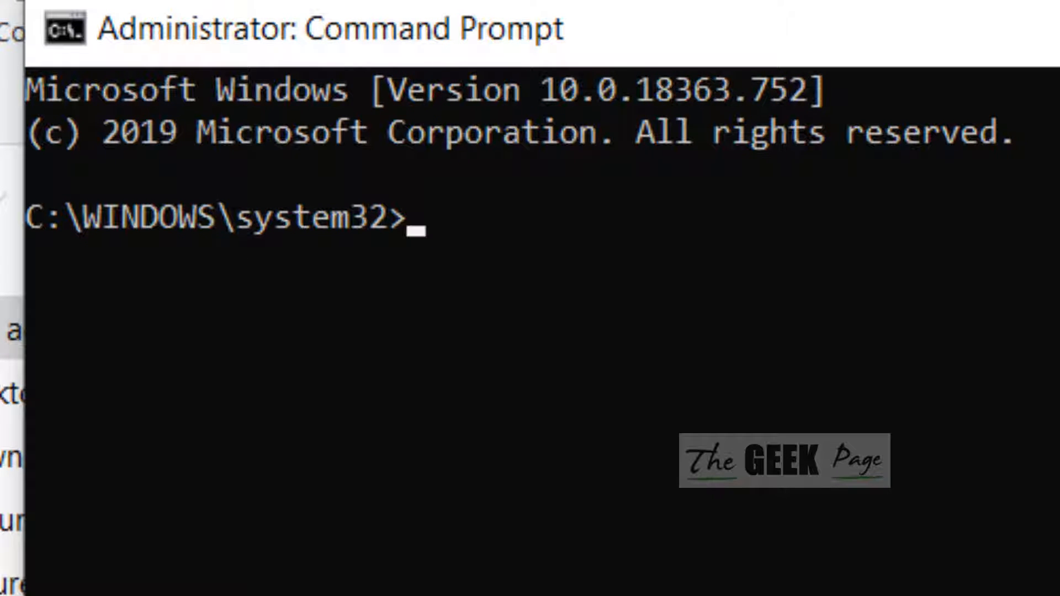
Change the directory to C:\Users\sharma\Desktop\ssl
type("cd")
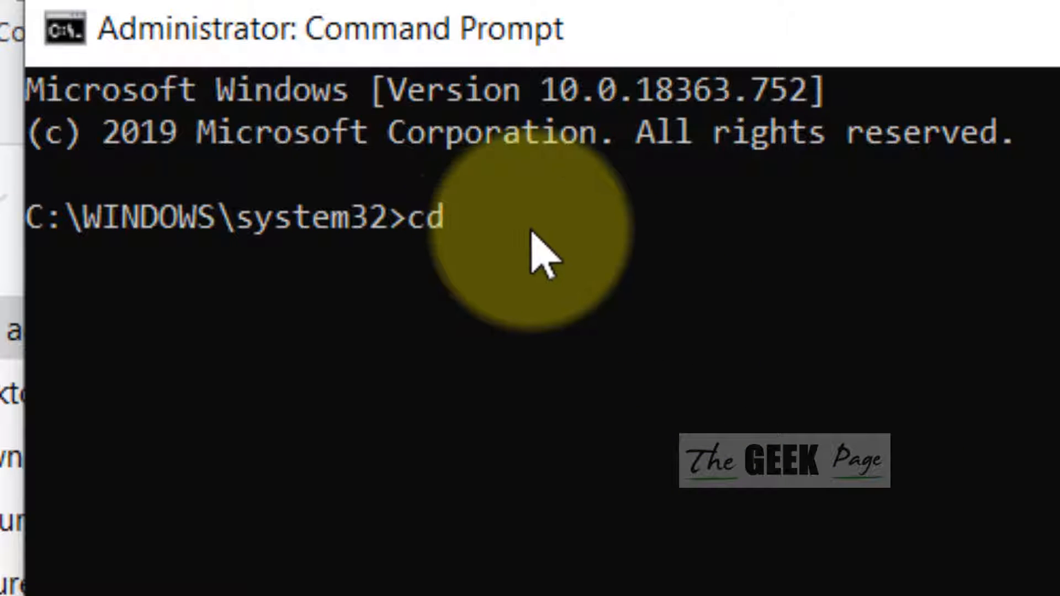
type("C:\\Users\\sharma\\Desktop\\ssl")
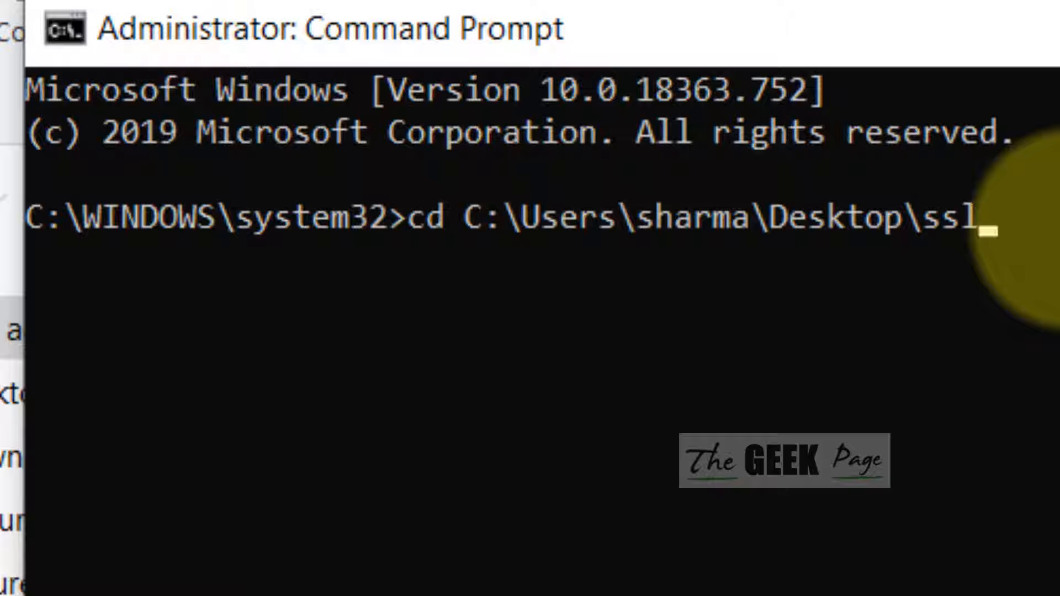
key("Return")
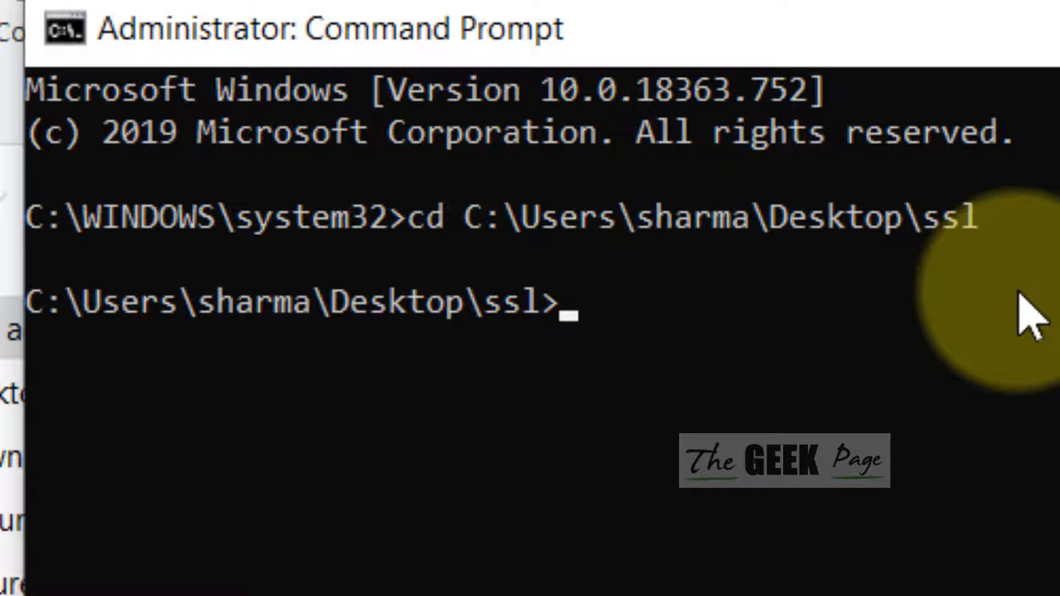
List the ssl folder with dir /x, revealing letsencrypt's short name LETSEN~1
type("dir")
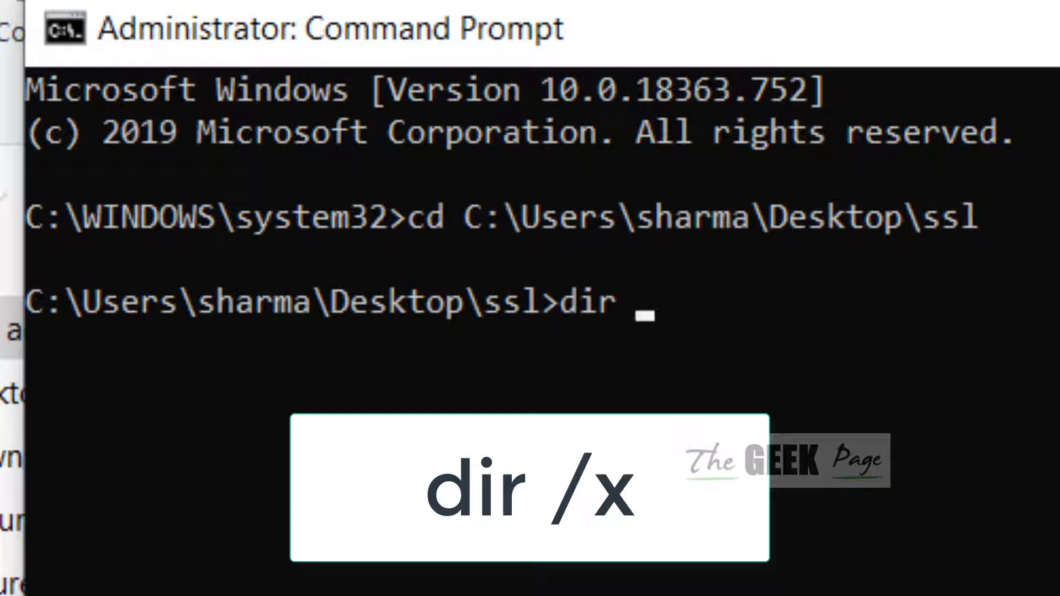
type("/x")
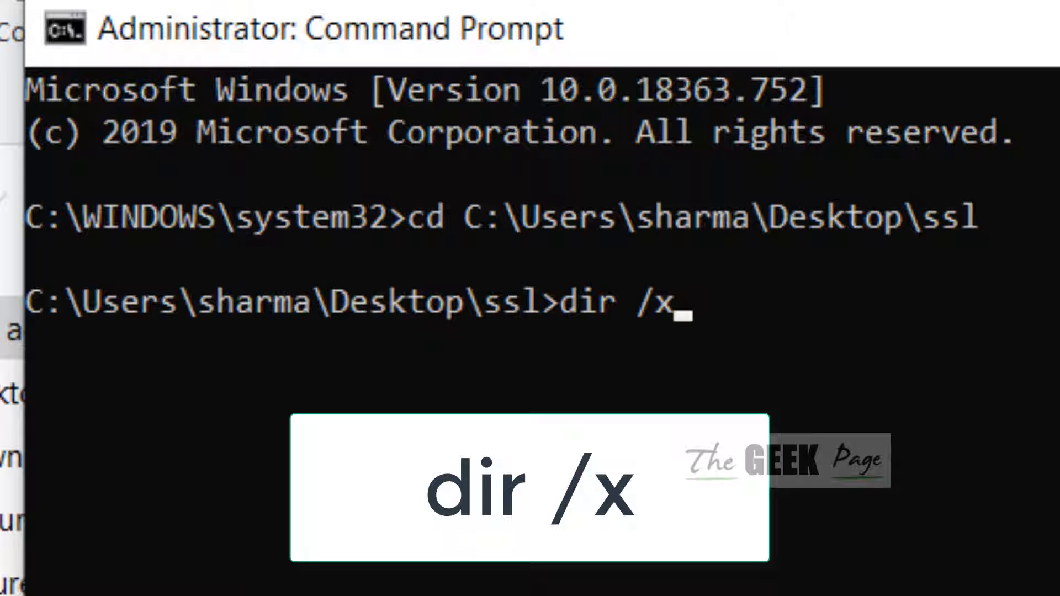
key("Return")
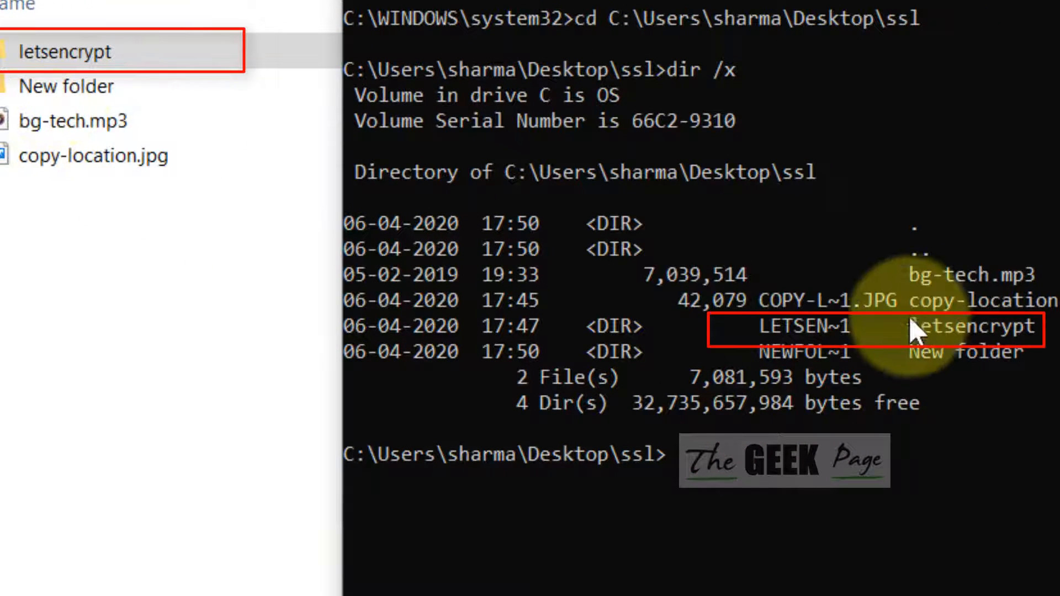
mouse_move(923, 291)
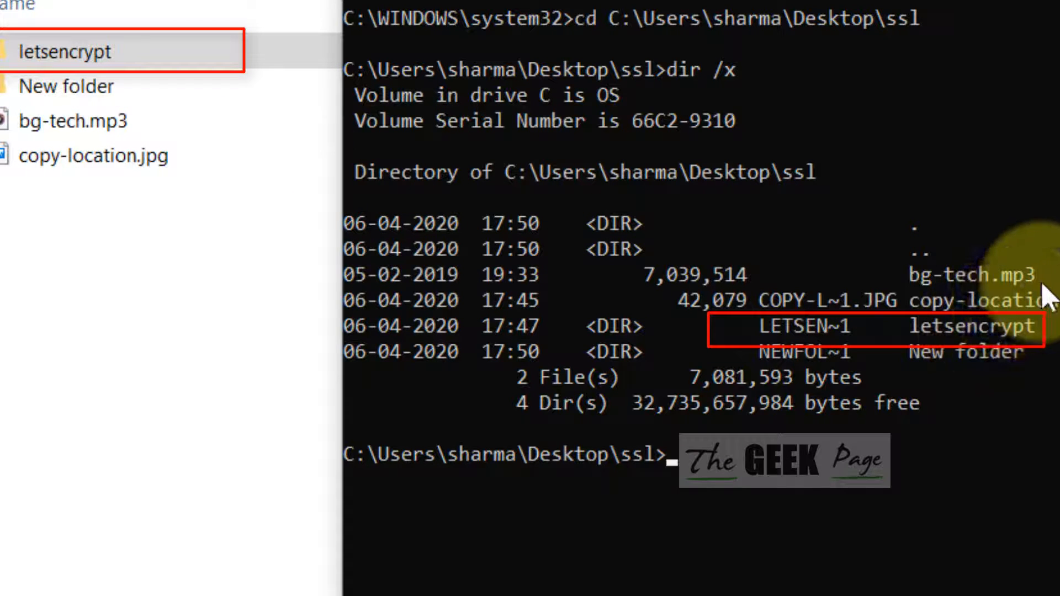
mouse_move(869, 301)
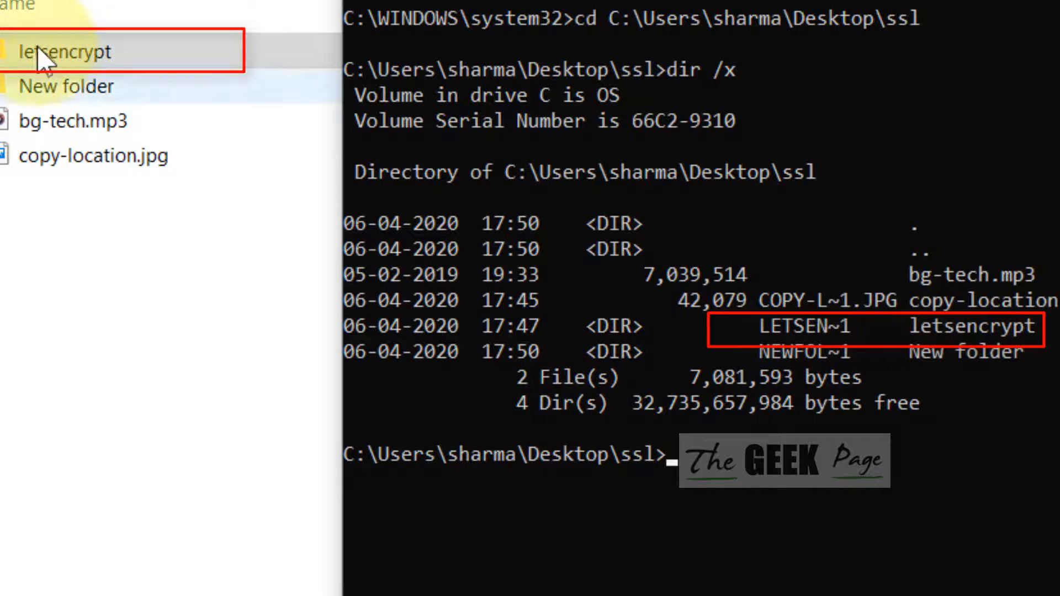
mouse_move(934, 392)
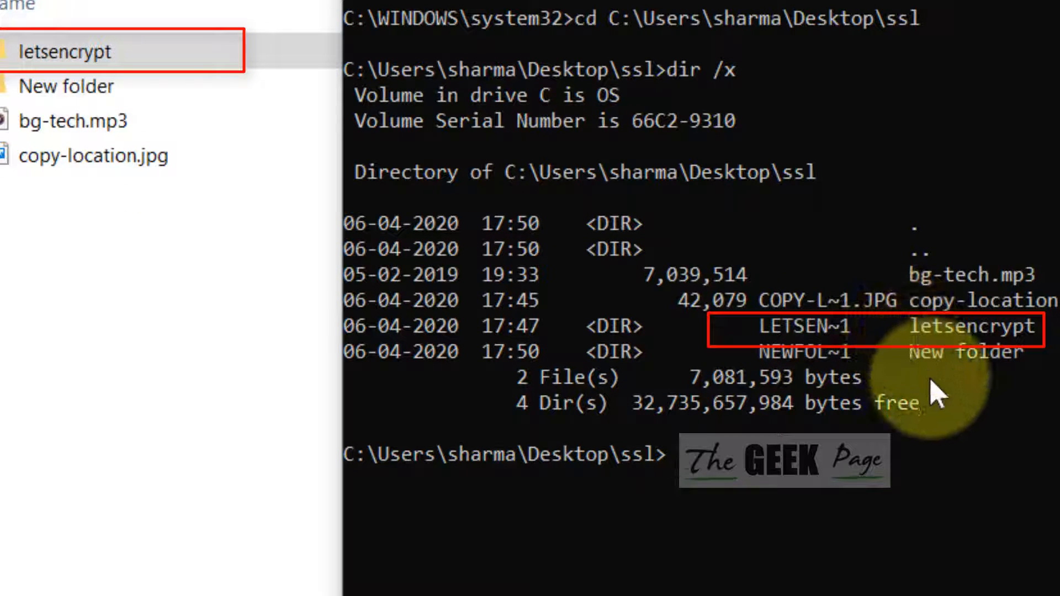
mouse_move(967, 378)
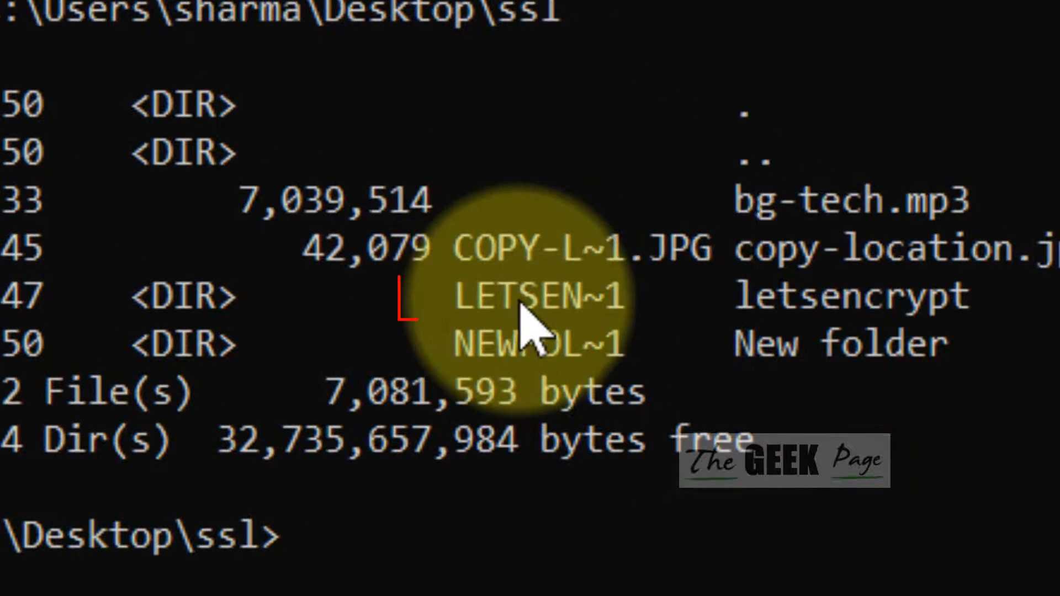
mouse_move(872, 338)
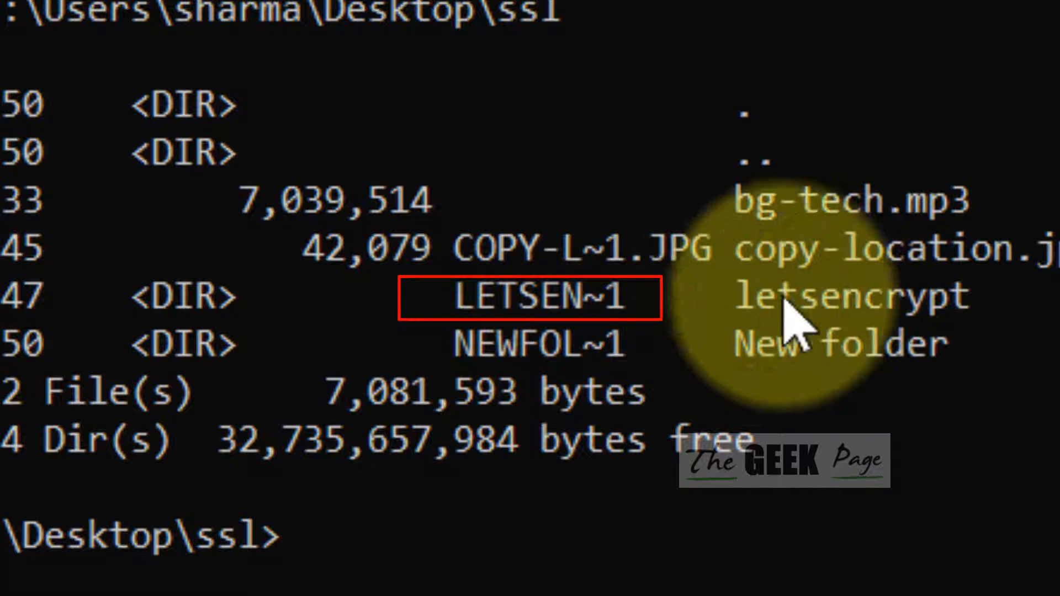
mouse_move(568, 344)
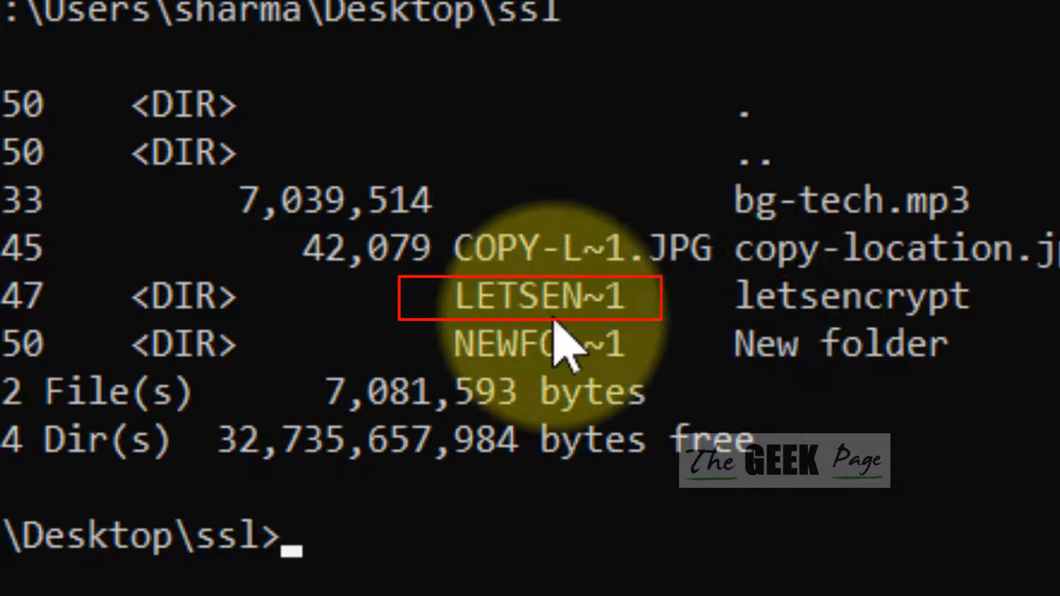
mouse_move(730, 311)
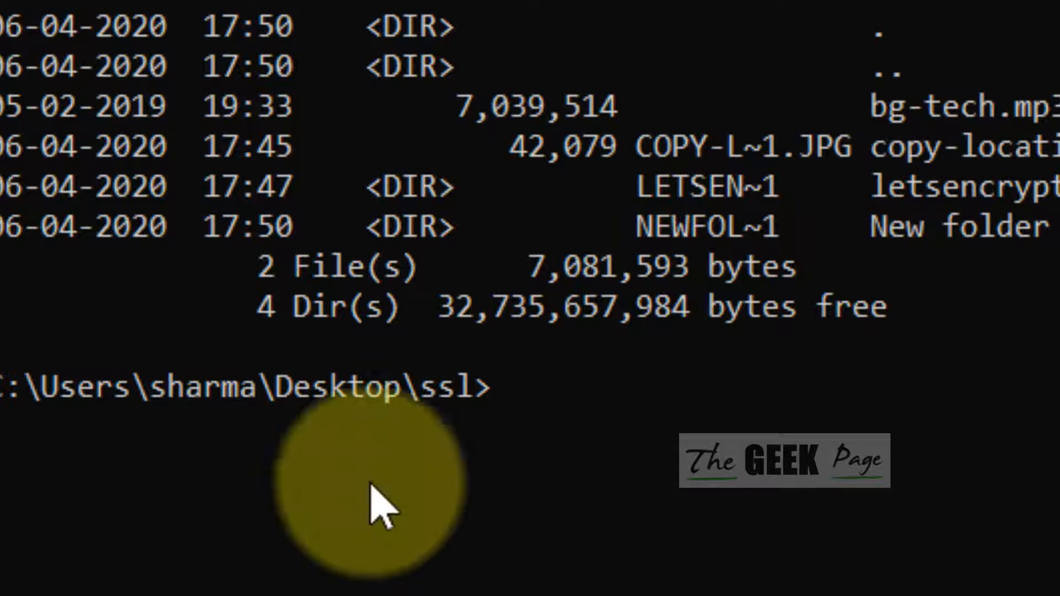
Enter the command rmdir /q /s LETSEN~1 at the ssl prompt without running it
type("r")
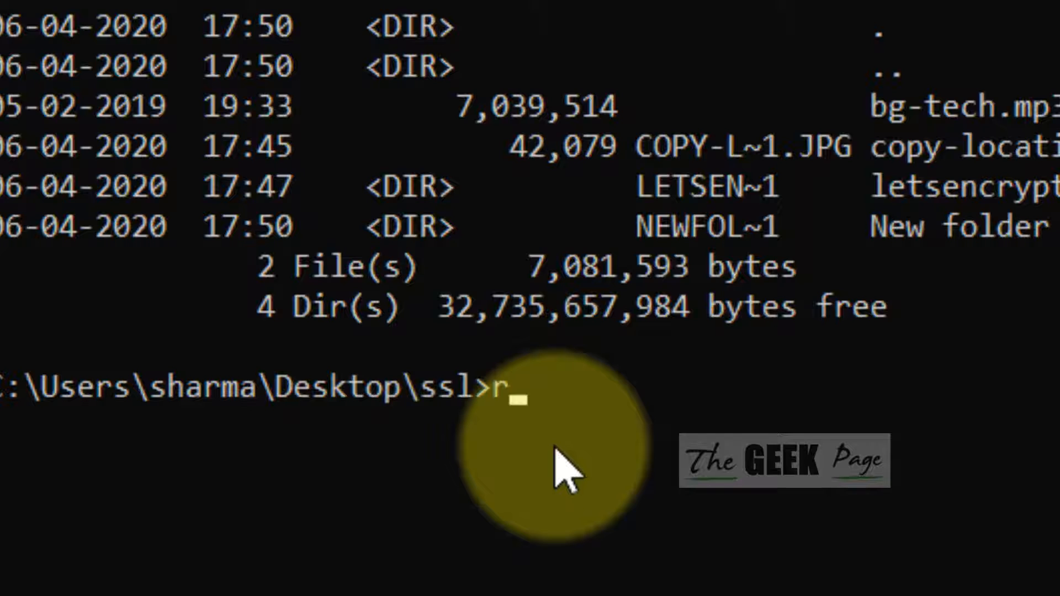
type("mdit")
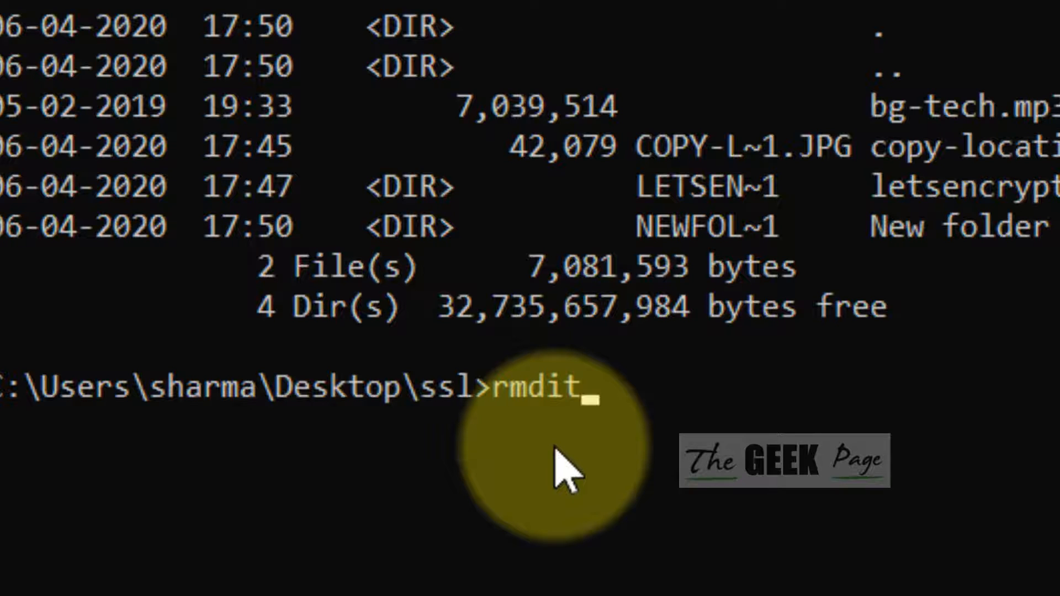
type("r /")
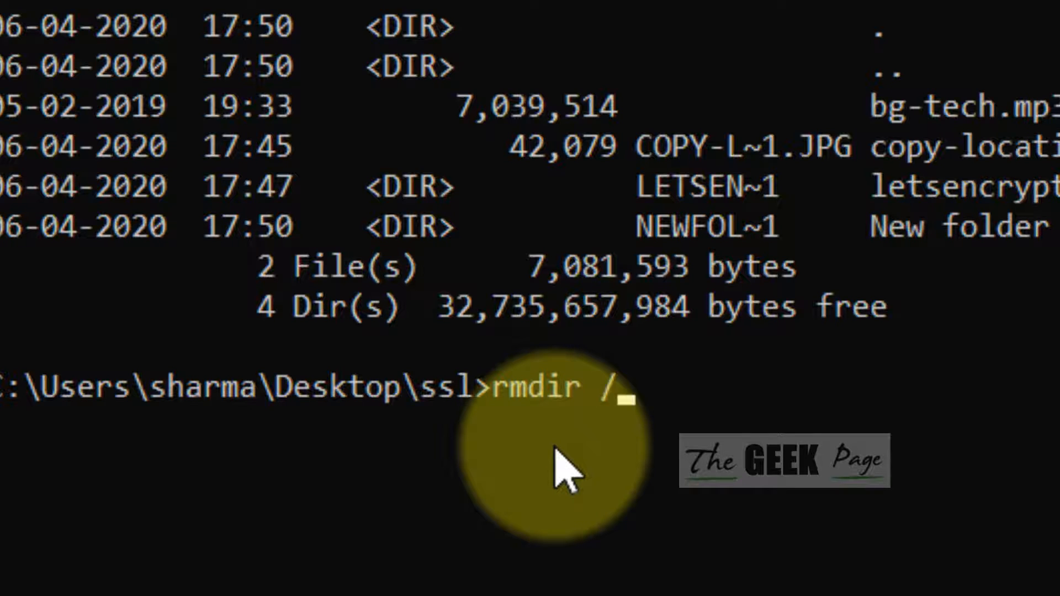
type("q")
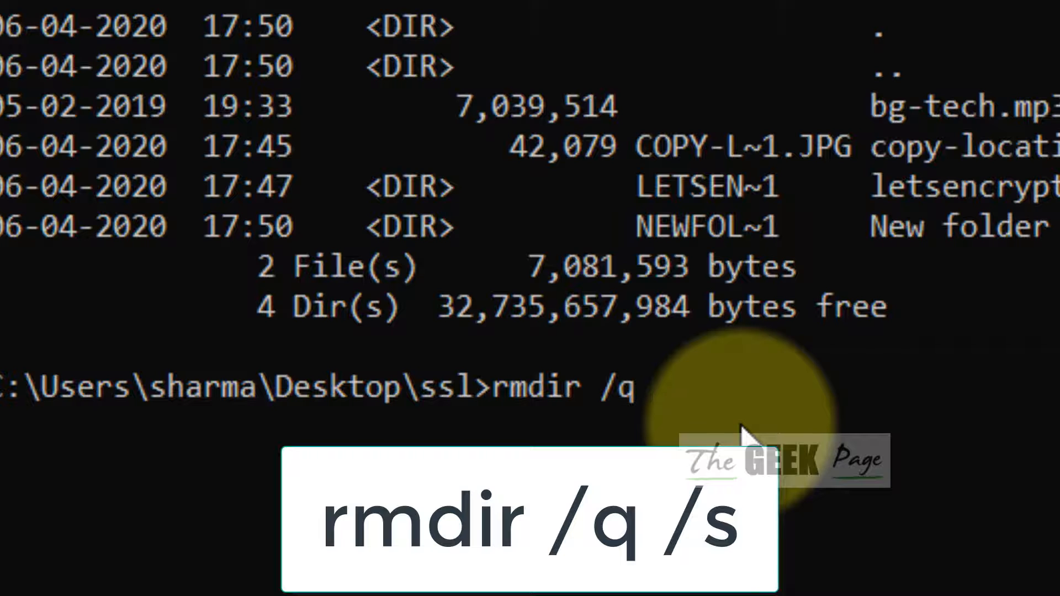
type("/s")
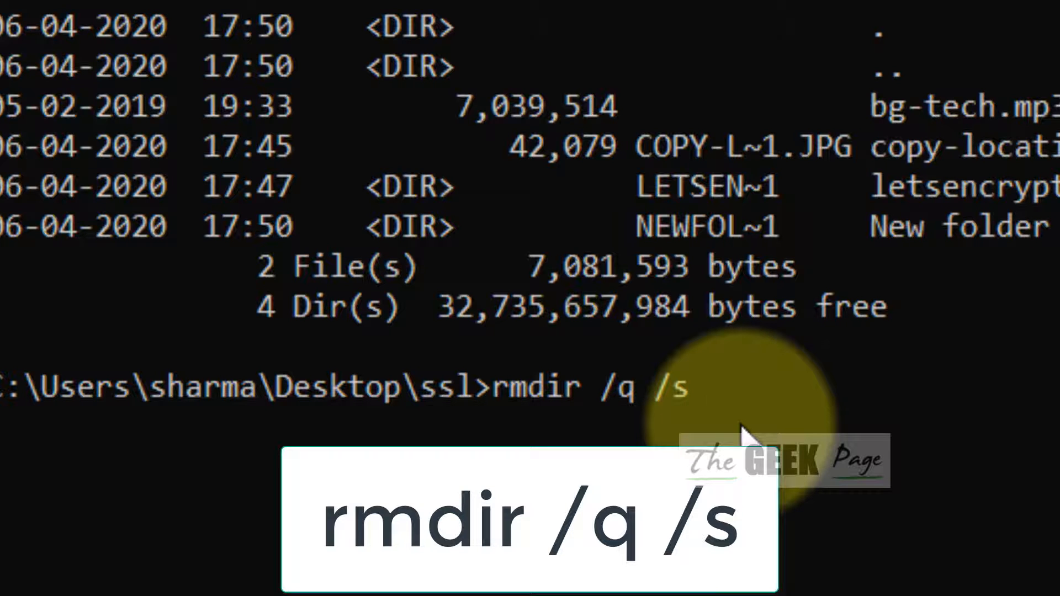
type("LETSEN~1")
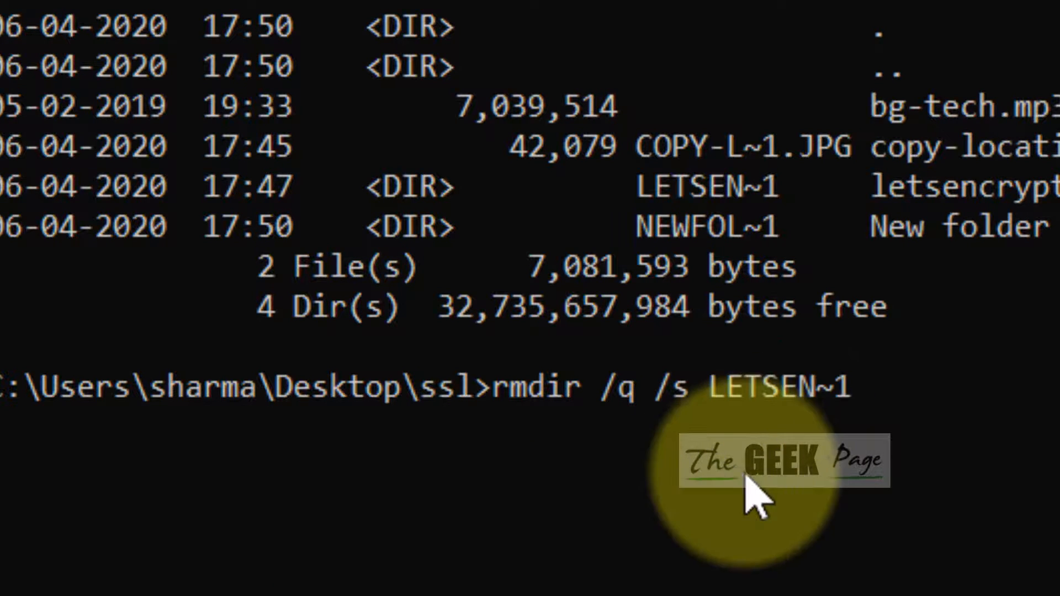
mouse_move(859, 426)
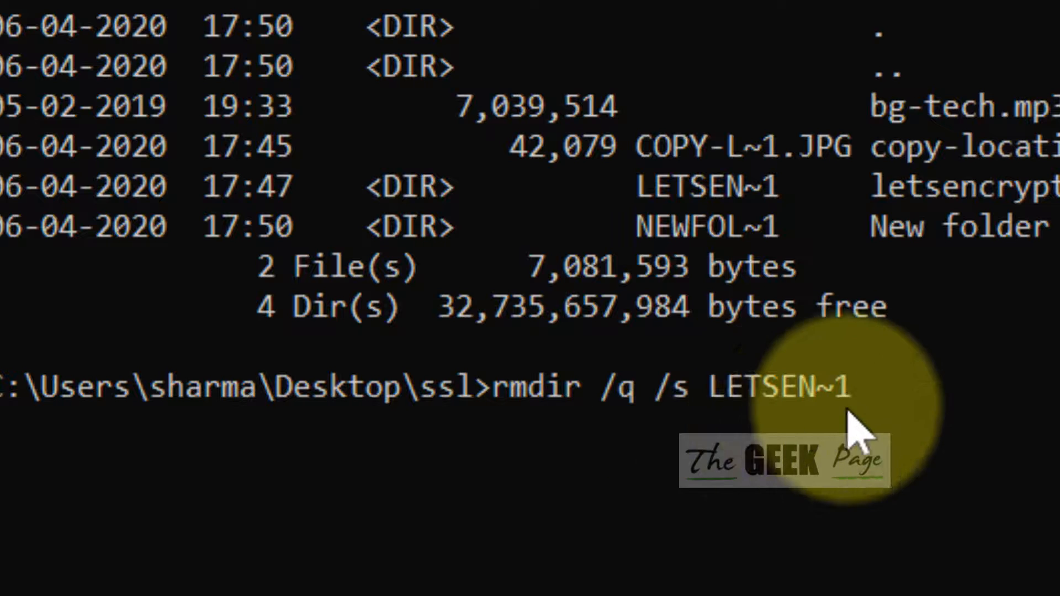
mouse_move(892, 229)
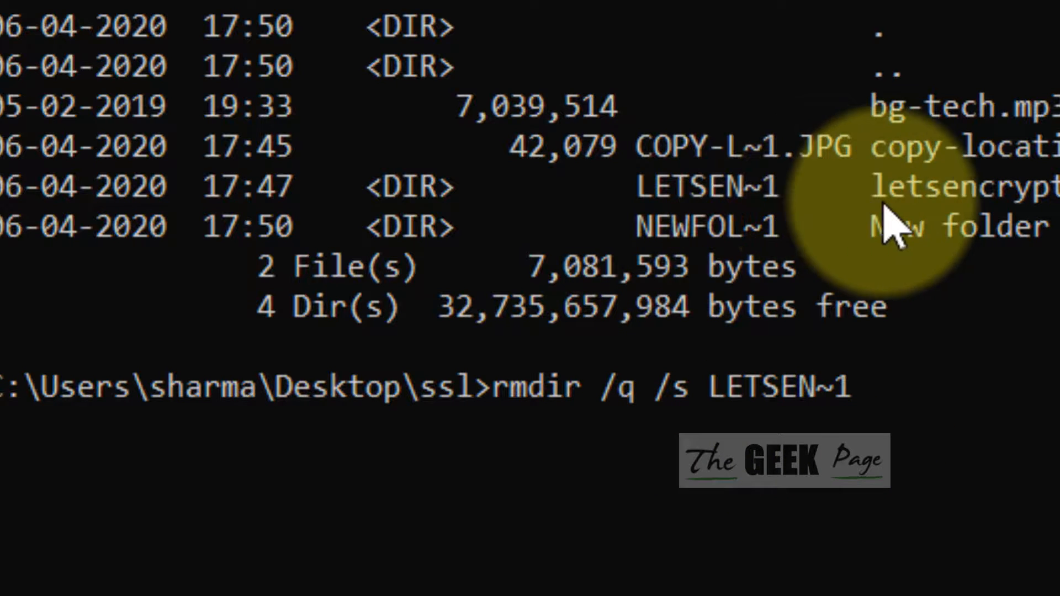
mouse_move(1034, 433)
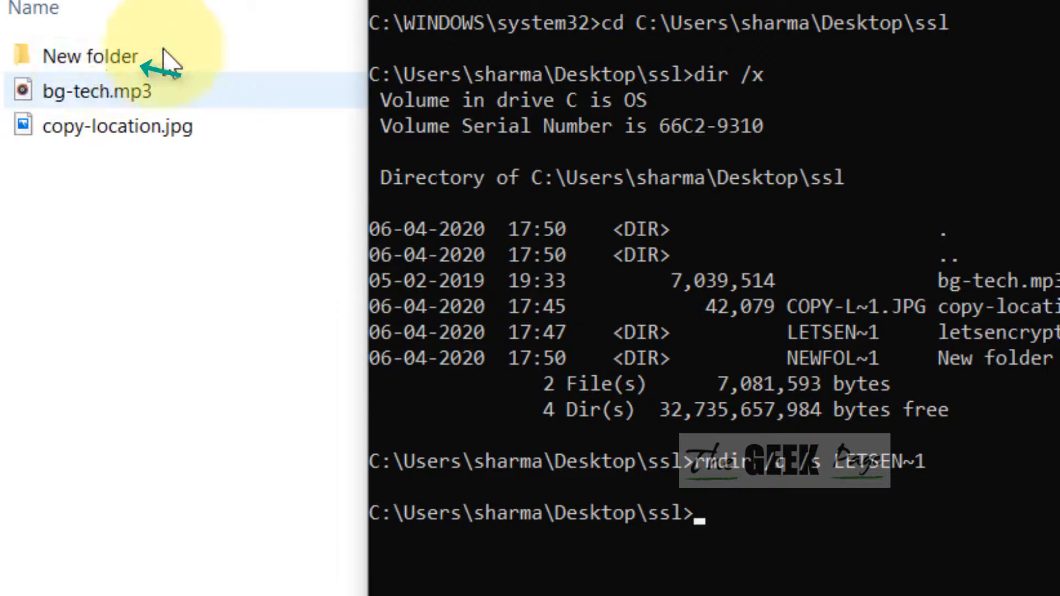
mouse_move(142, 304)
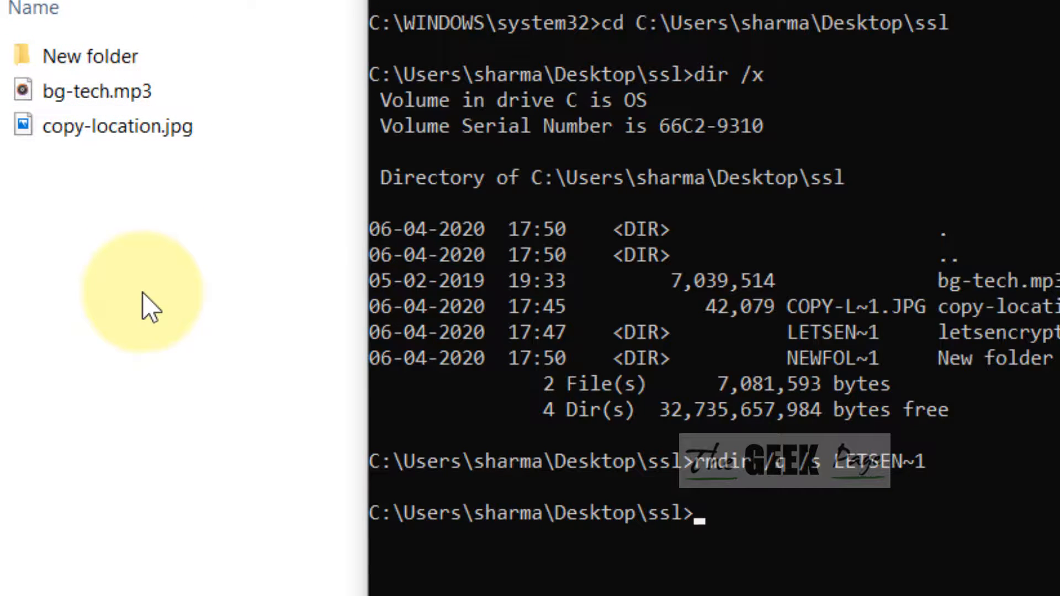